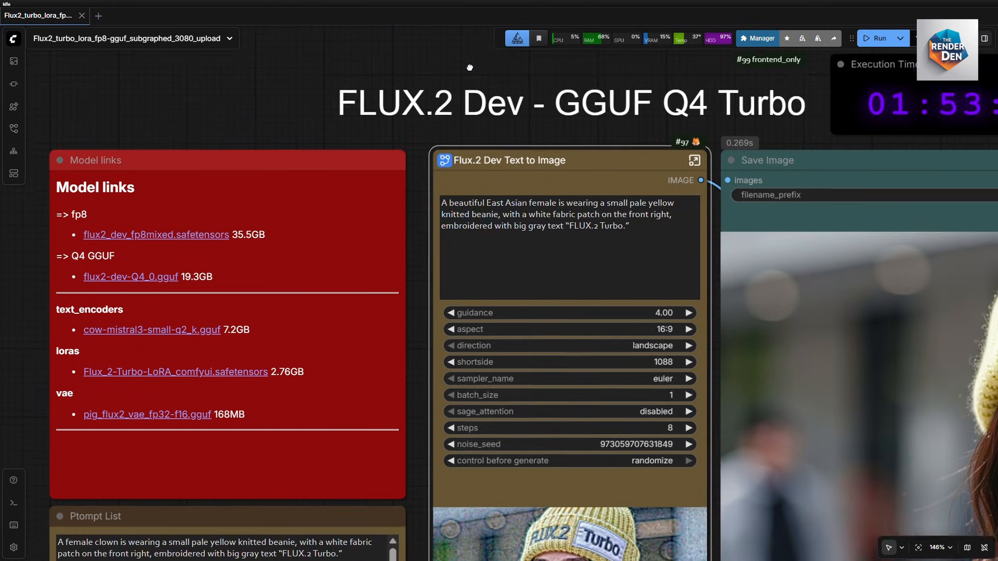
Enter the Flux.2 Dev Text to Image subgraph to reveal its GGUF, LoRA, sampler and caching nodes
{"action": "scroll", "scroll_direction": "down", "scroll_amount": 3}
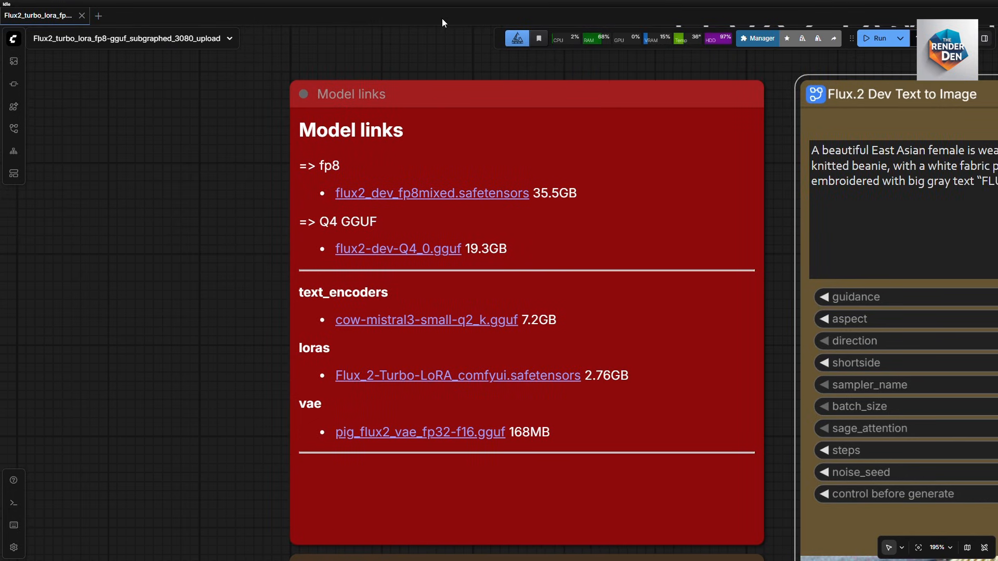
{"action": "mouse_move", "coordinate": [496, 211]}
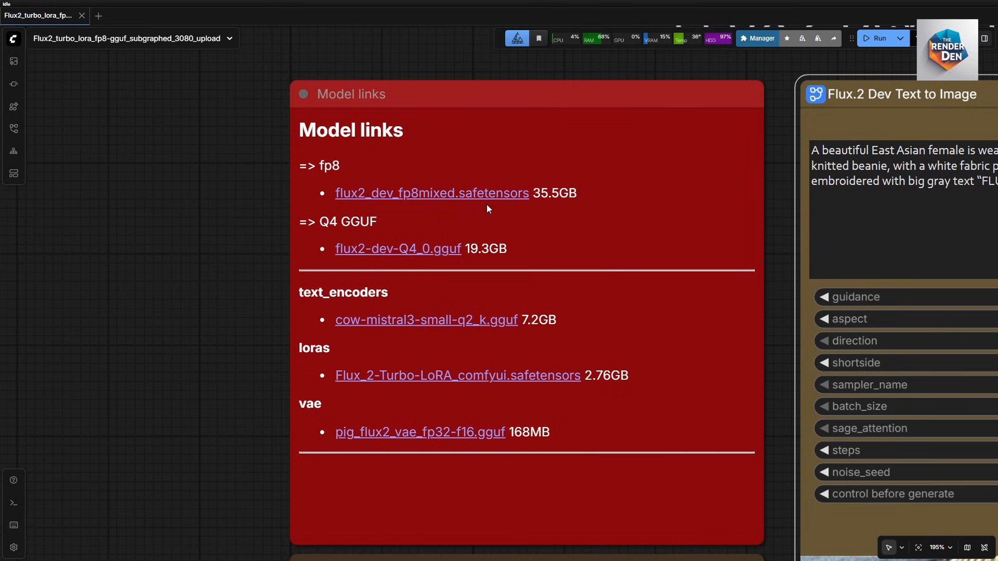
{"action": "mouse_move", "coordinate": [398, 249]}
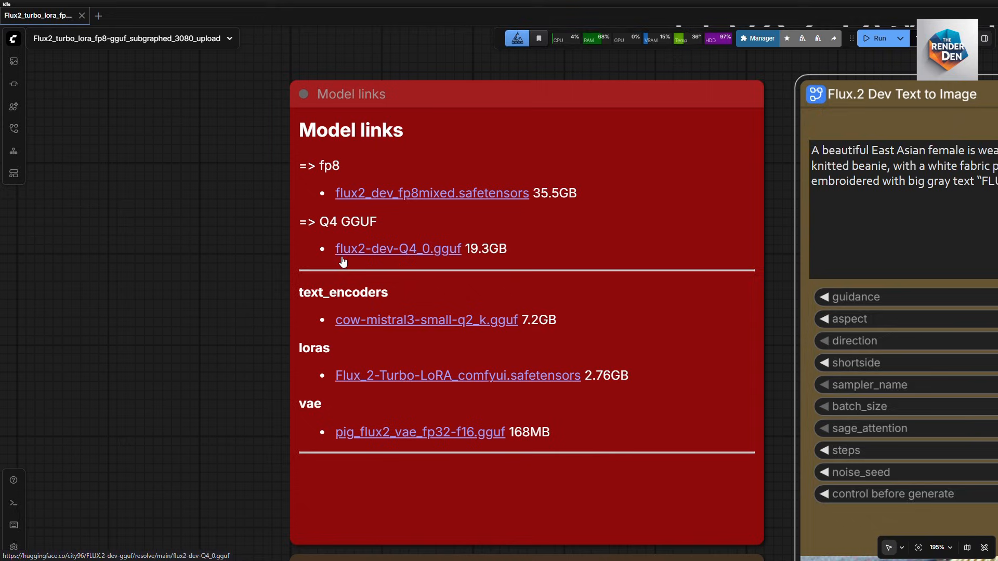
{"action": "mouse_move", "coordinate": [412, 256]}
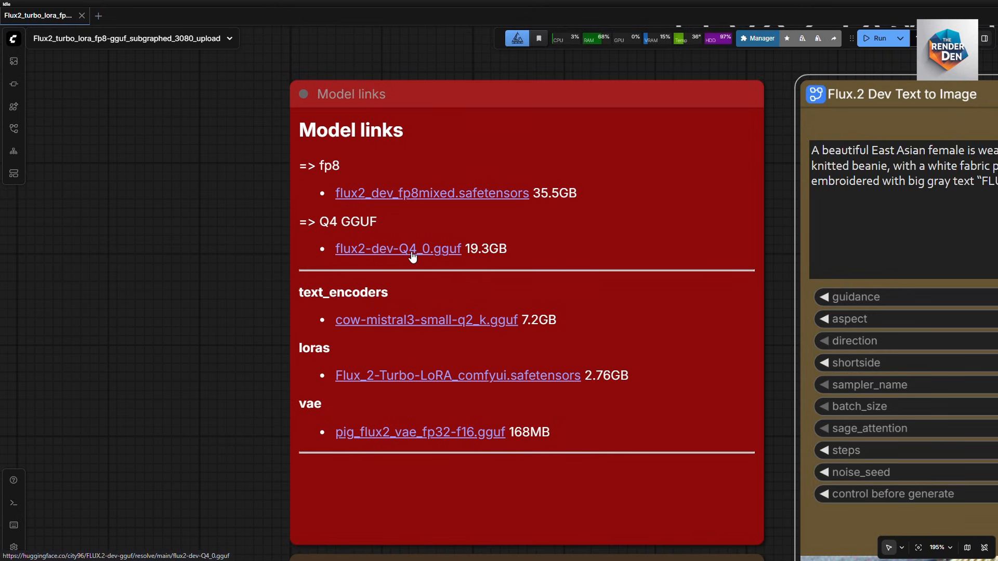
{"action": "mouse_move", "coordinate": [437, 257]}
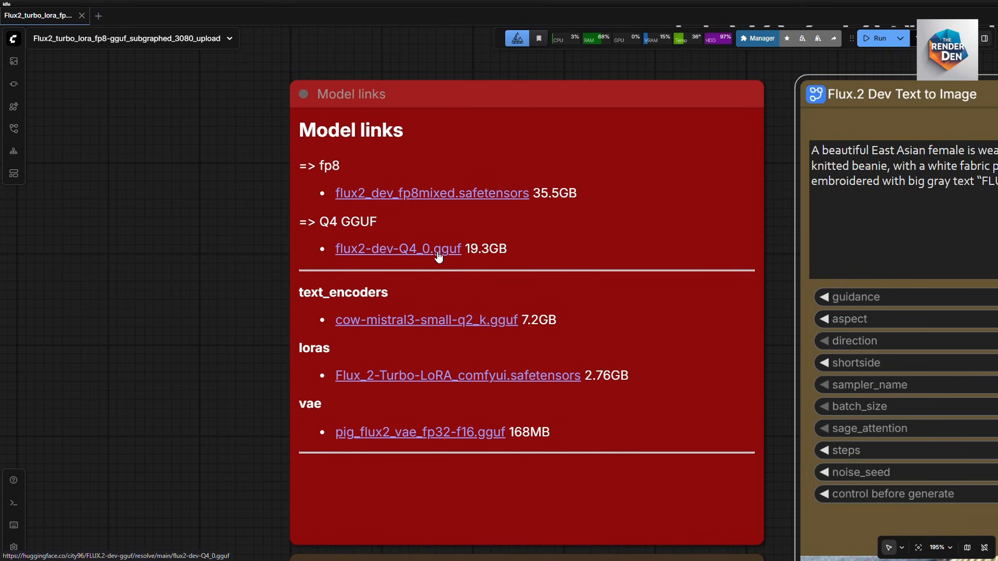
{"action": "mouse_move", "coordinate": [633, 267]}
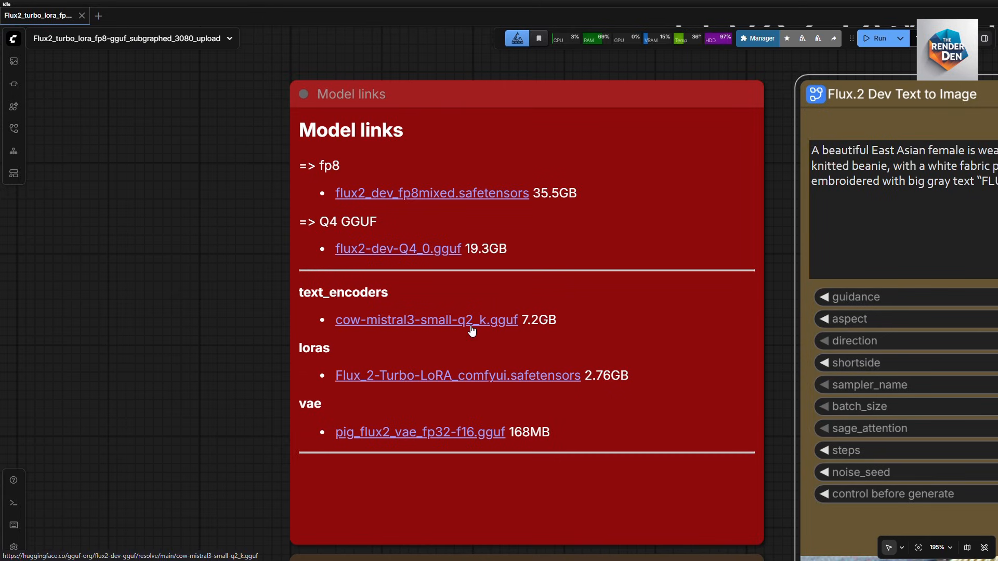
{"action": "mouse_move", "coordinate": [514, 327]}
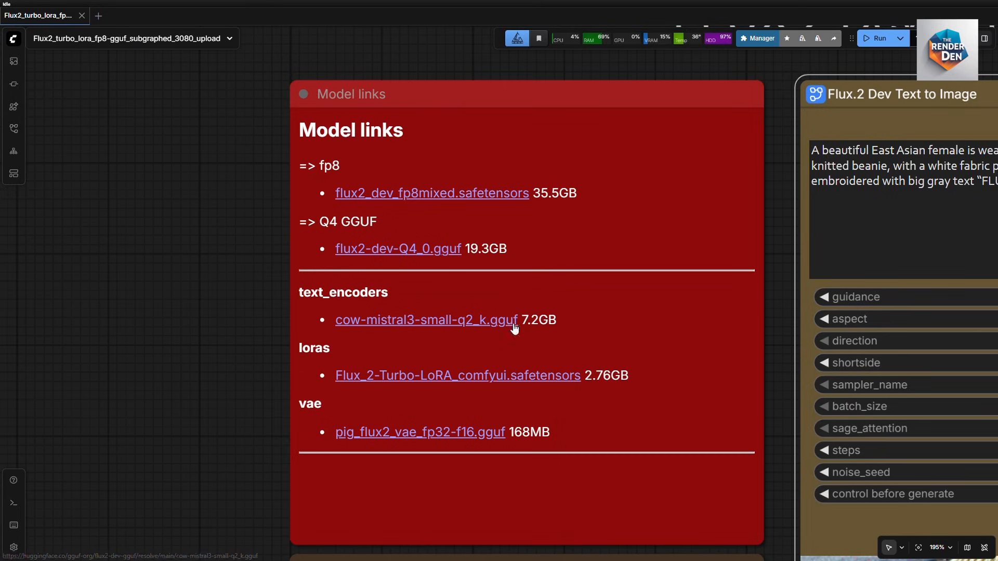
{"action": "mouse_move", "coordinate": [483, 431]}
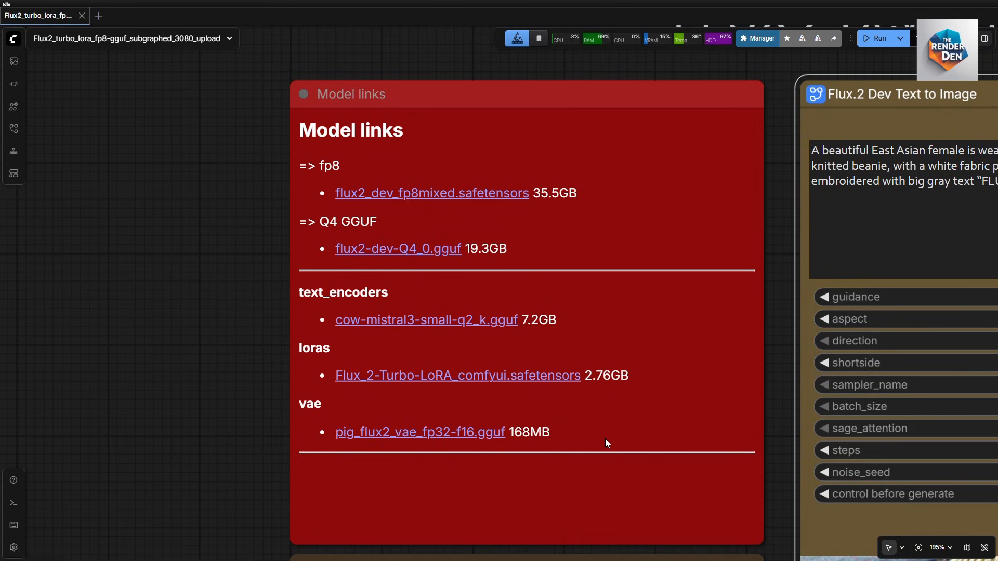
{"action": "mouse_move", "coordinate": [486, 431]}
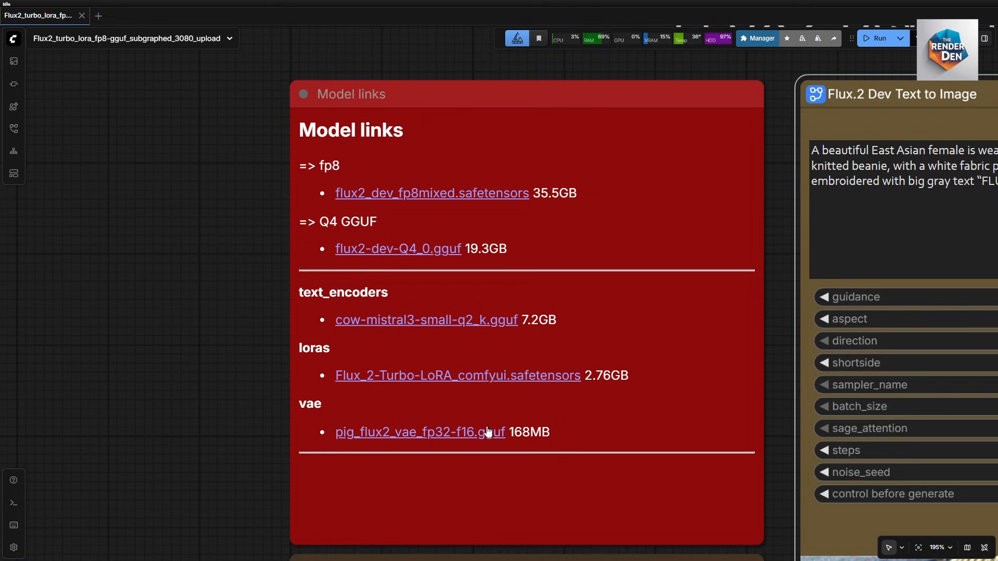
{"action": "mouse_move", "coordinate": [605, 443]}
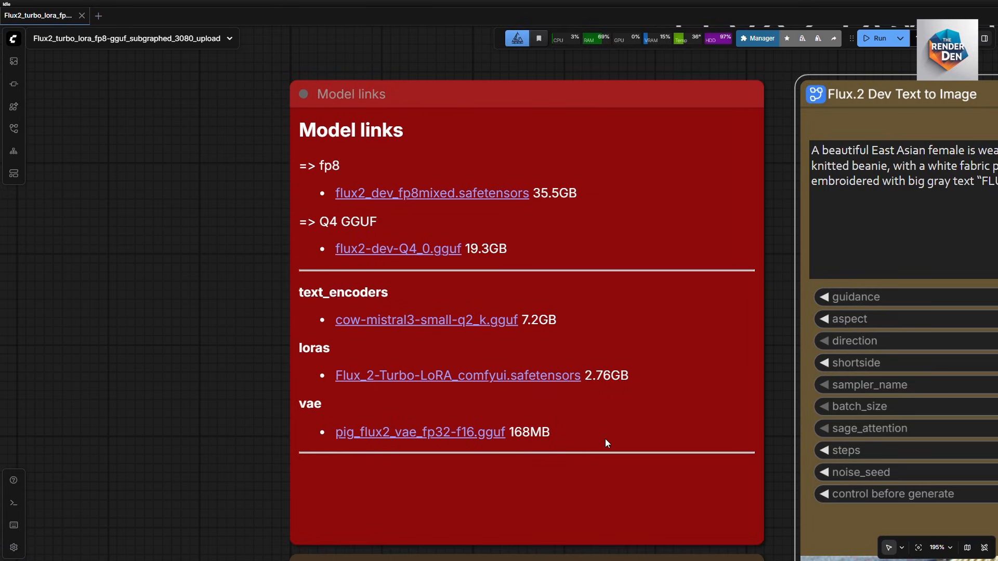
{"action": "left_click", "coordinate": [419, 432]}
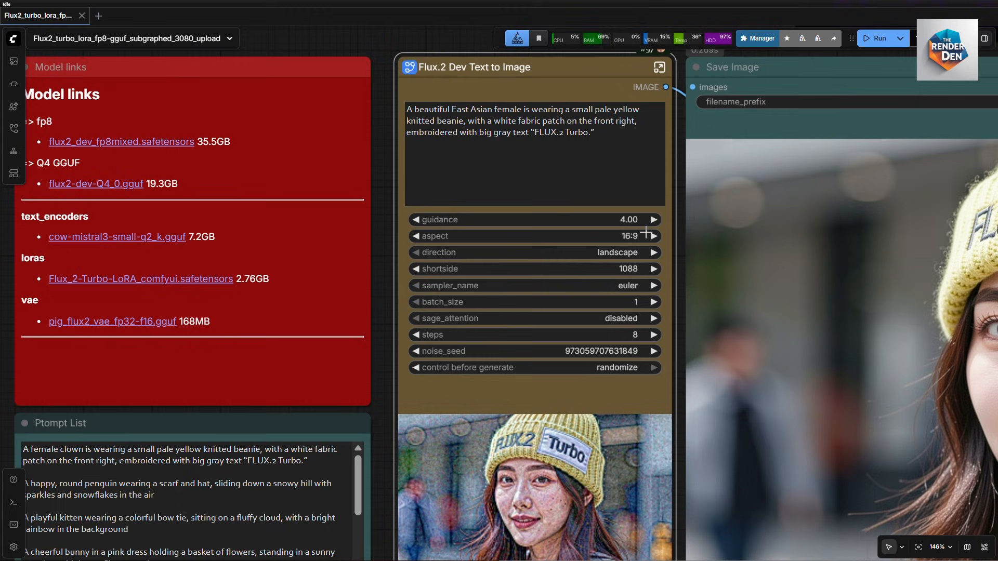
{"action": "mouse_move", "coordinate": [624, 381]}
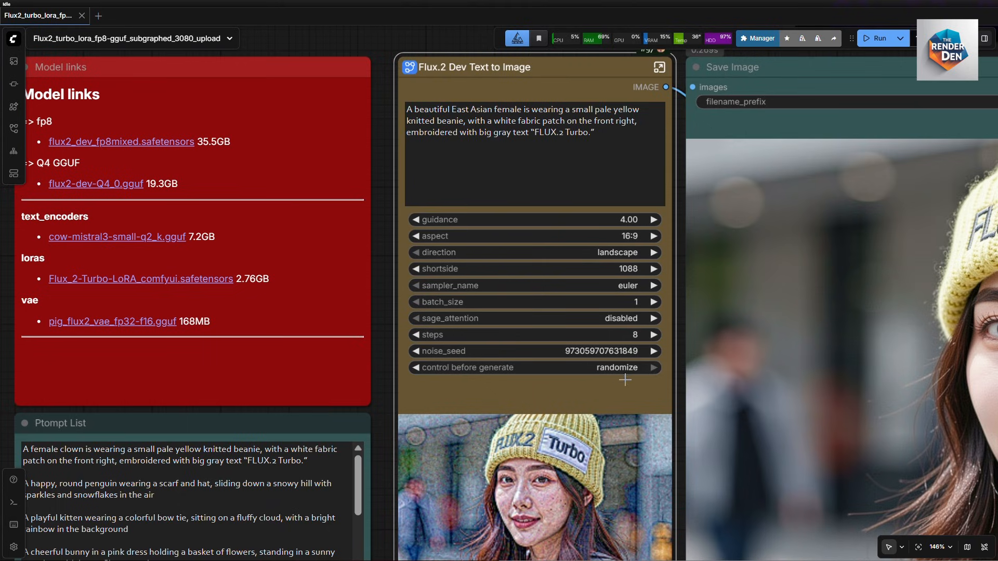
{"action": "mouse_move", "coordinate": [675, 325]}
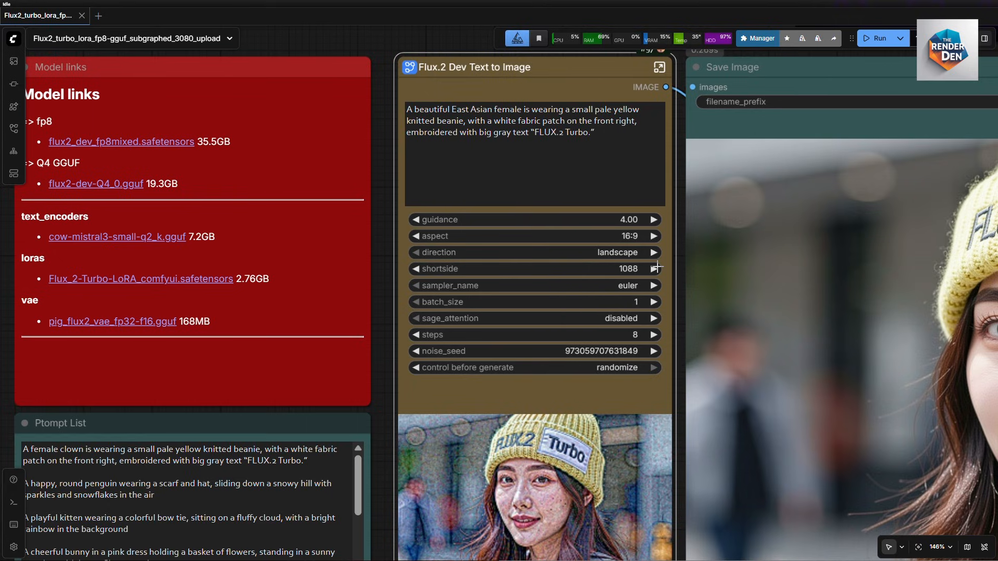
{"action": "mouse_move", "coordinate": [623, 228]}
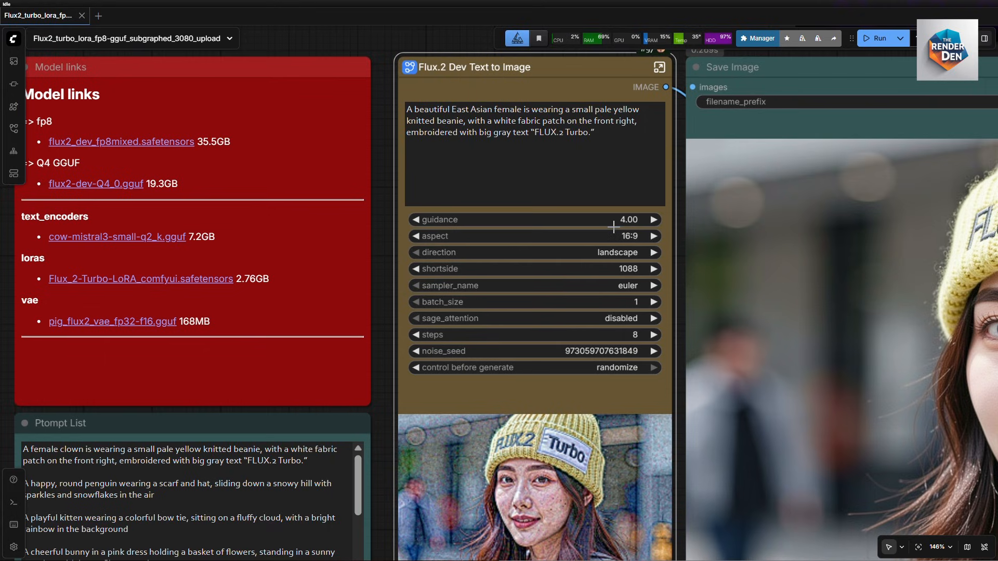
{"action": "mouse_move", "coordinate": [577, 210]}
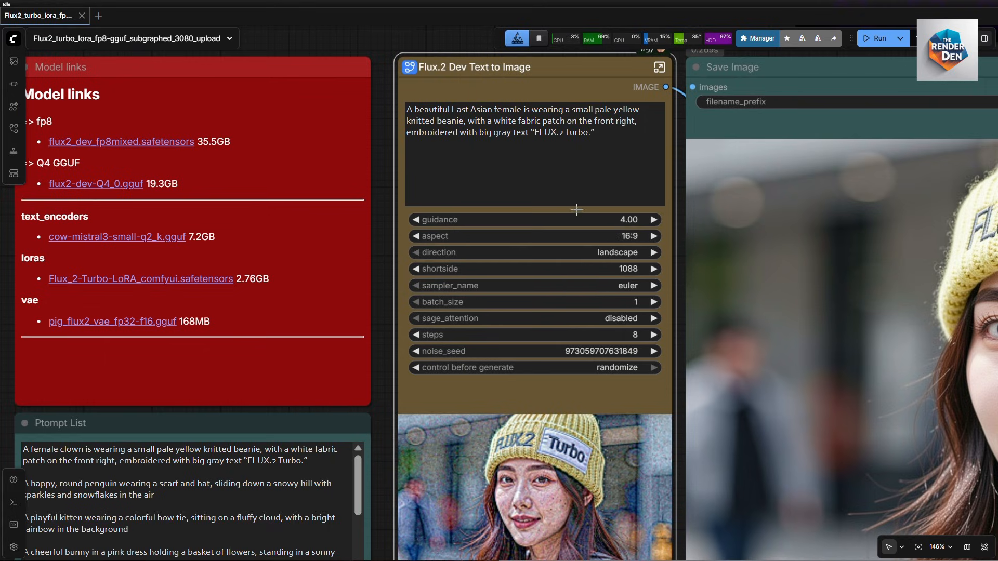
{"action": "mouse_move", "coordinate": [560, 237]}
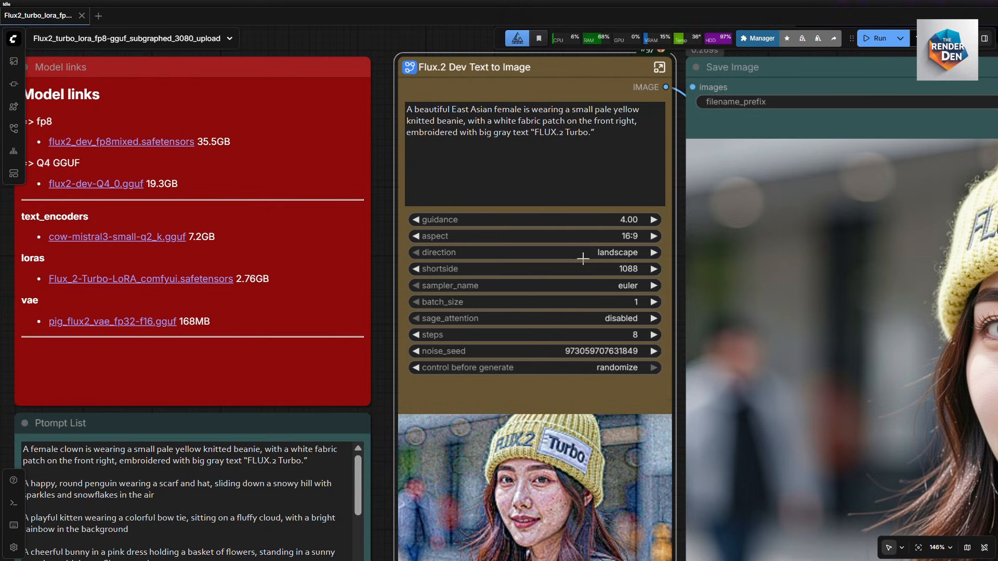
{"action": "mouse_move", "coordinate": [448, 30]}
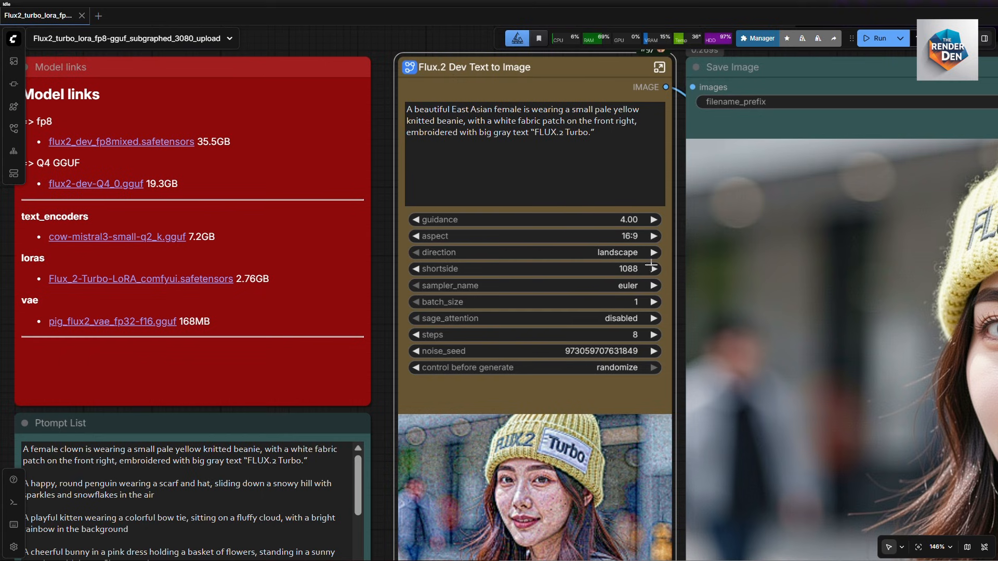
{"action": "scroll", "scroll_direction": "down", "scroll_amount": 3}
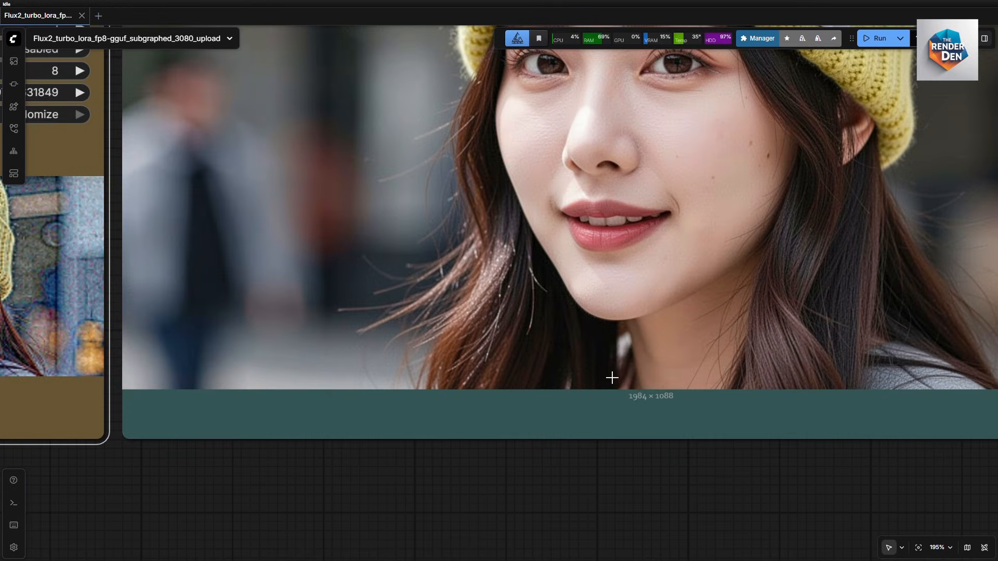
{"action": "mouse_move", "coordinate": [437, 29]}
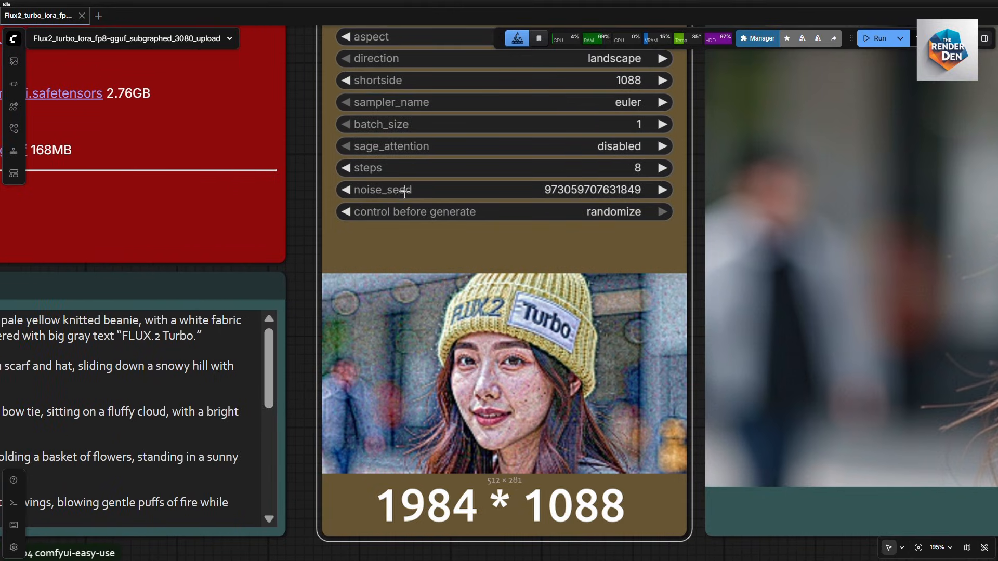
{"action": "mouse_move", "coordinate": [580, 157]}
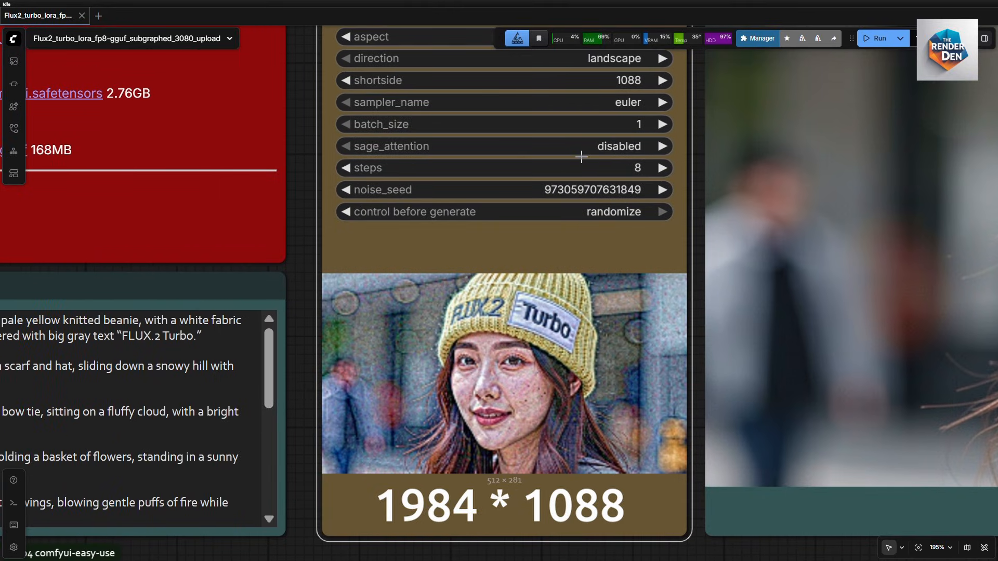
{"action": "left_click", "coordinate": [617, 146]}
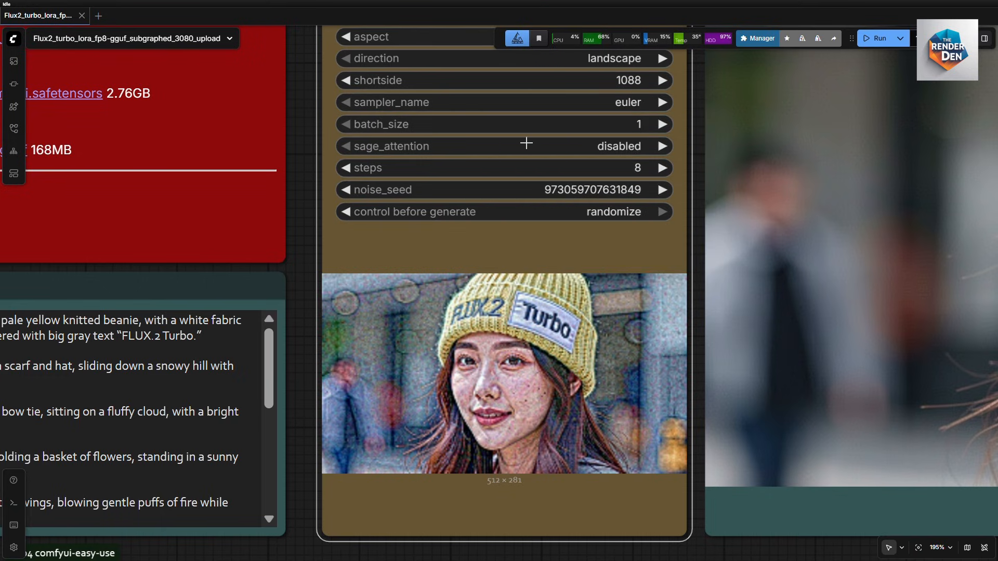
{"action": "mouse_move", "coordinate": [668, 180]}
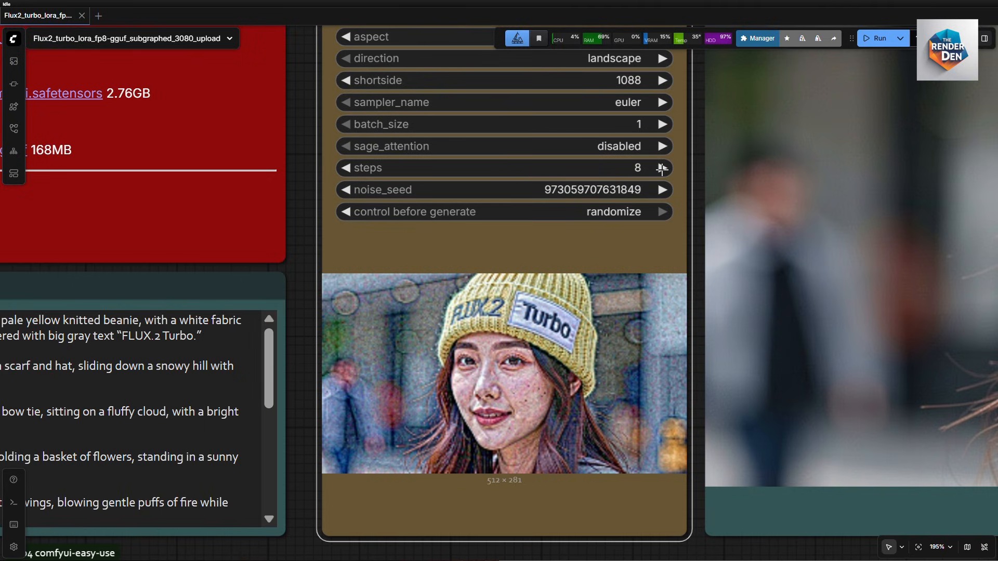
{"action": "mouse_move", "coordinate": [467, 60]}
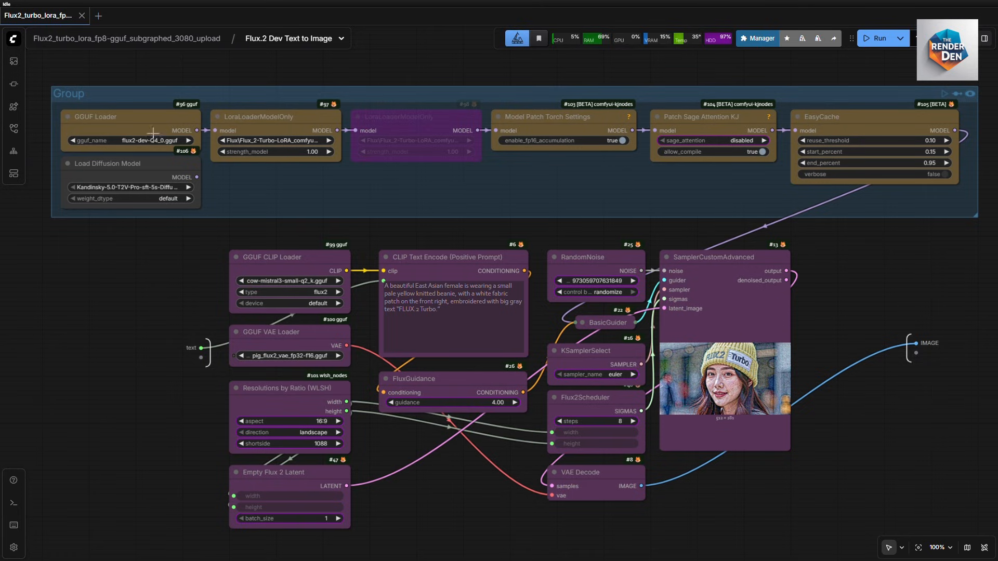
{"action": "mouse_move", "coordinate": [729, 203]}
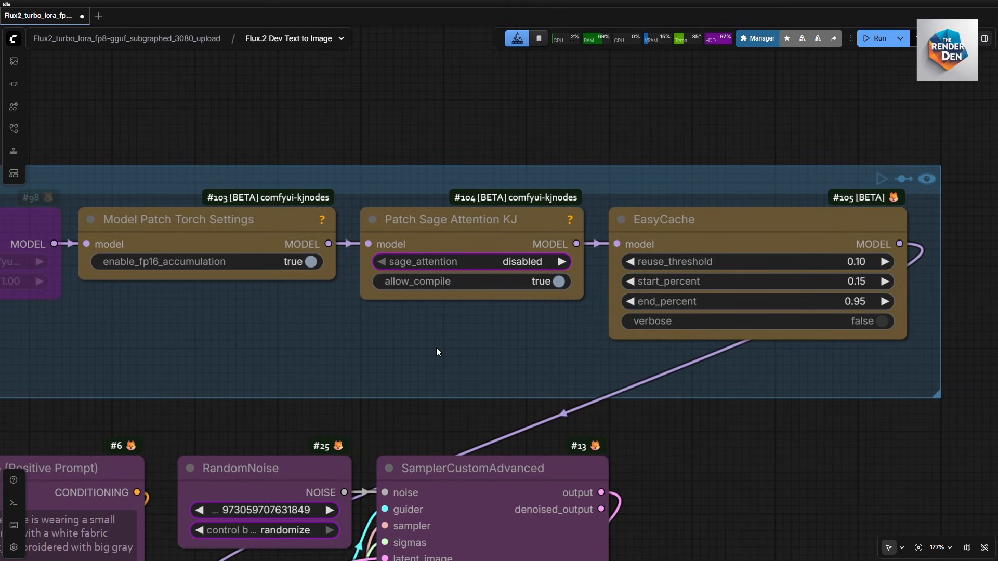
{"action": "mouse_move", "coordinate": [474, 183]}
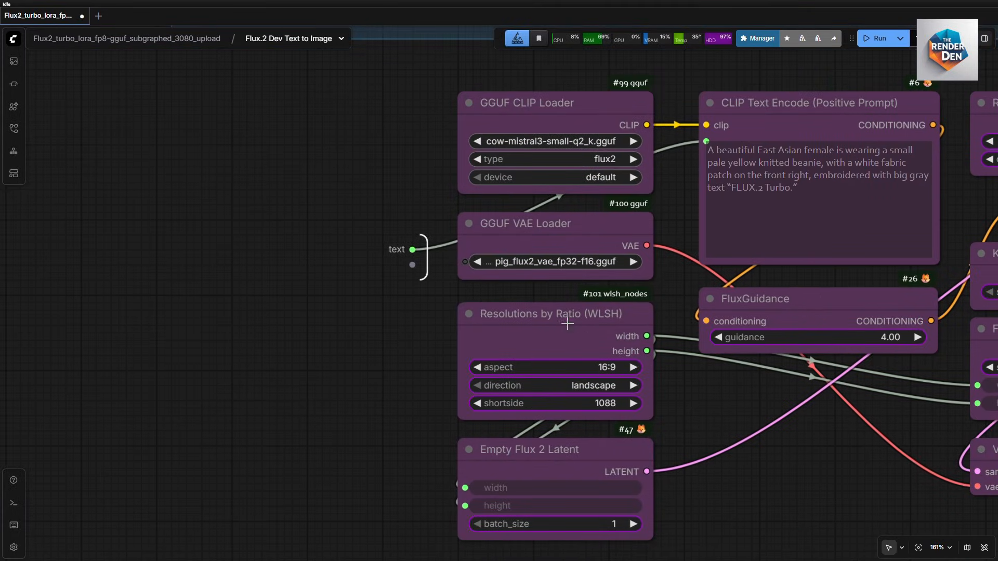
{"action": "mouse_move", "coordinate": [223, 153]}
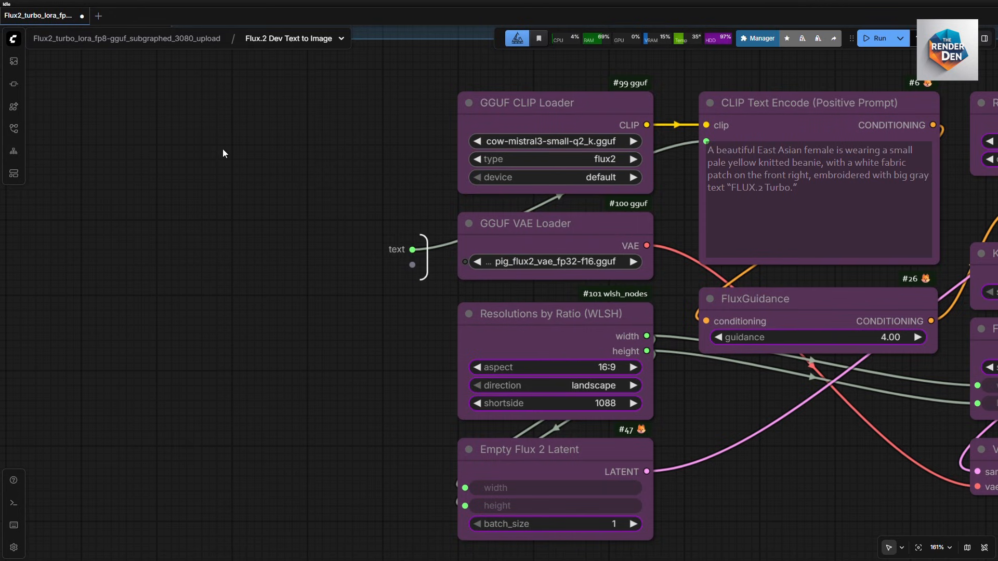
{"action": "mouse_move", "coordinate": [402, 368]}
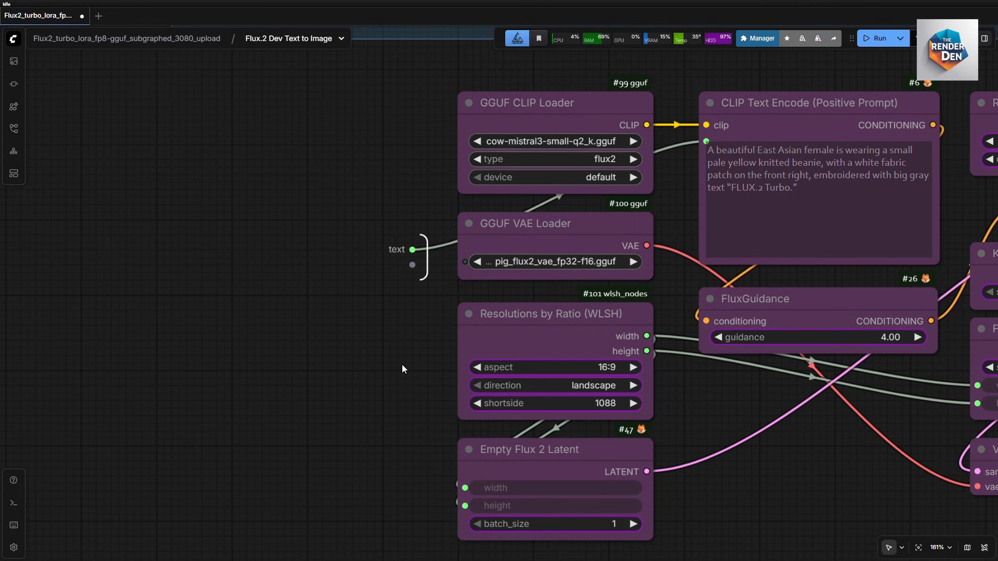